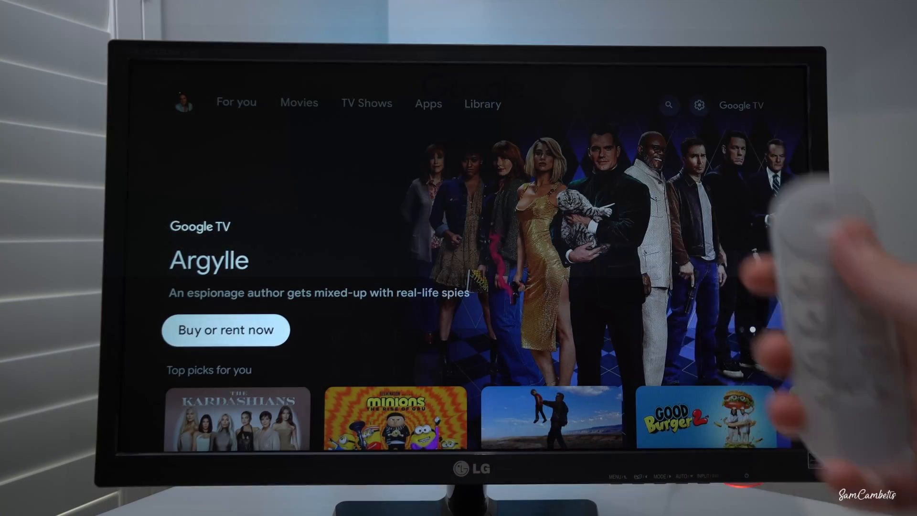
Open the Apps section and scroll down to the app categories, highlighting Tools
click(299, 102)
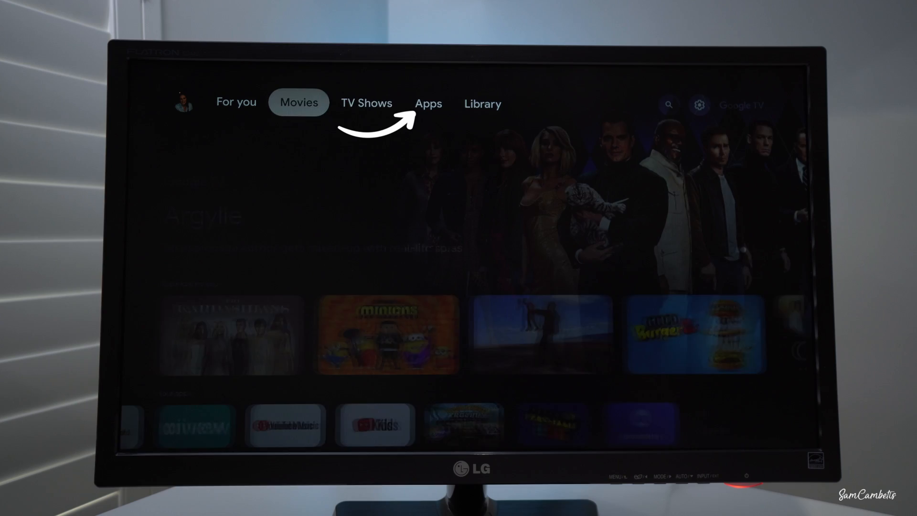
click(429, 103)
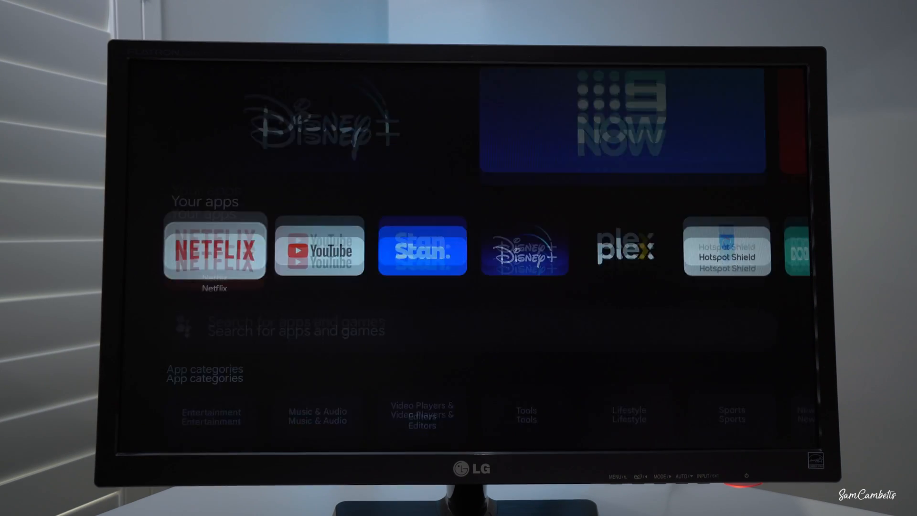
scroll(down, 3)
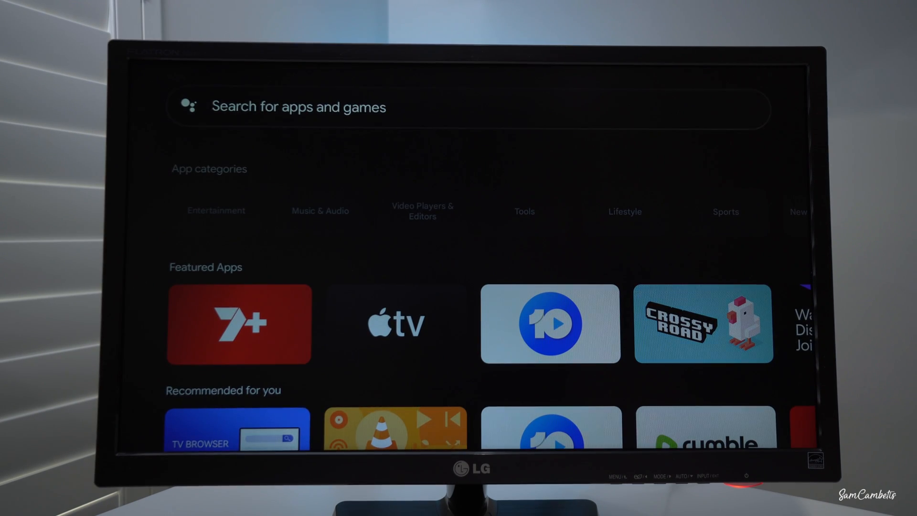
text(Web Browser)
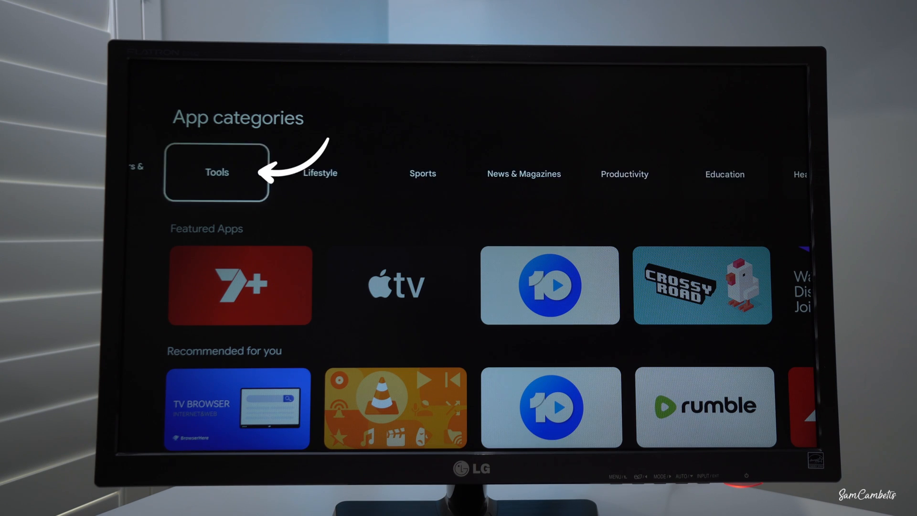
Install and launch Webbrowser from the Tools category's popular apps
click(216, 172)
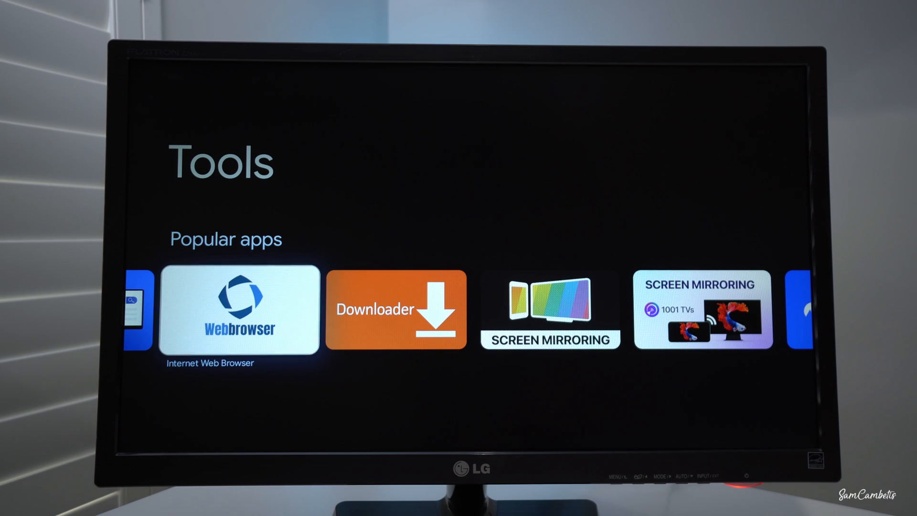
click(396, 309)
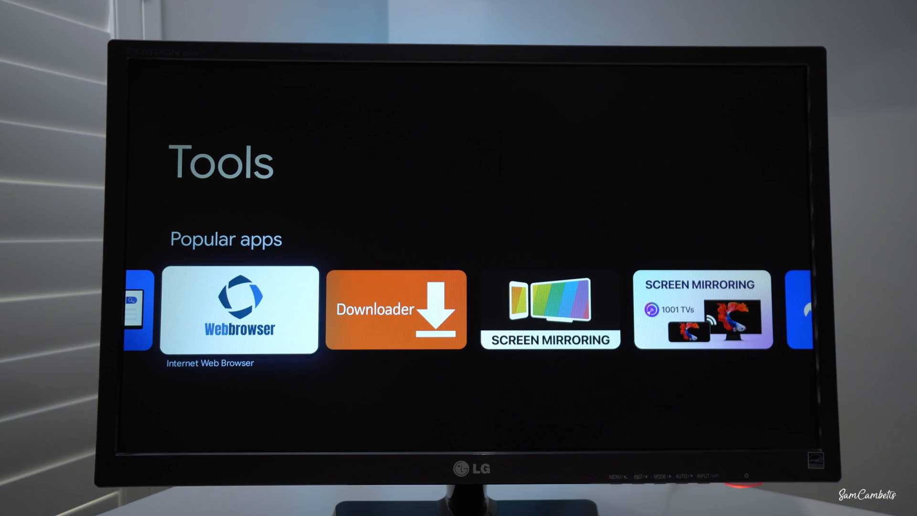
click(237, 309)
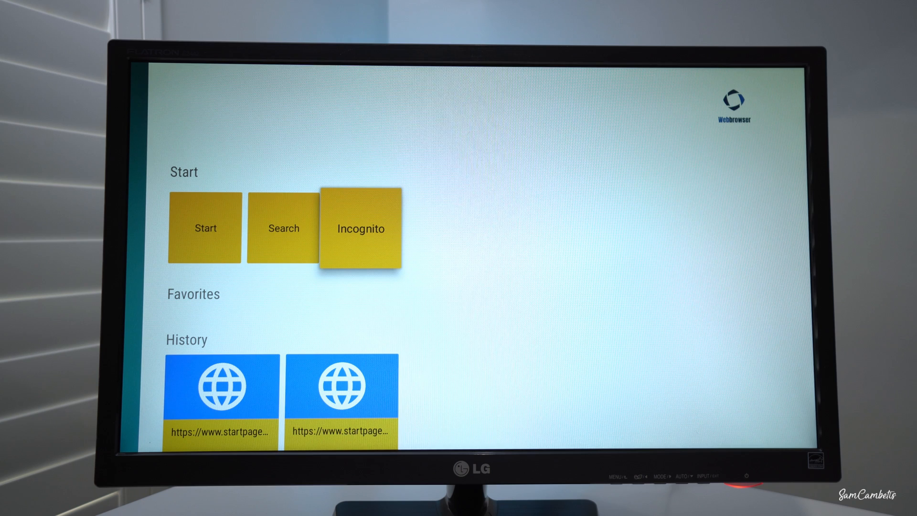
Browse the History, Communication and Top Websites sections, then load the Startpage site
scroll(down, 3)
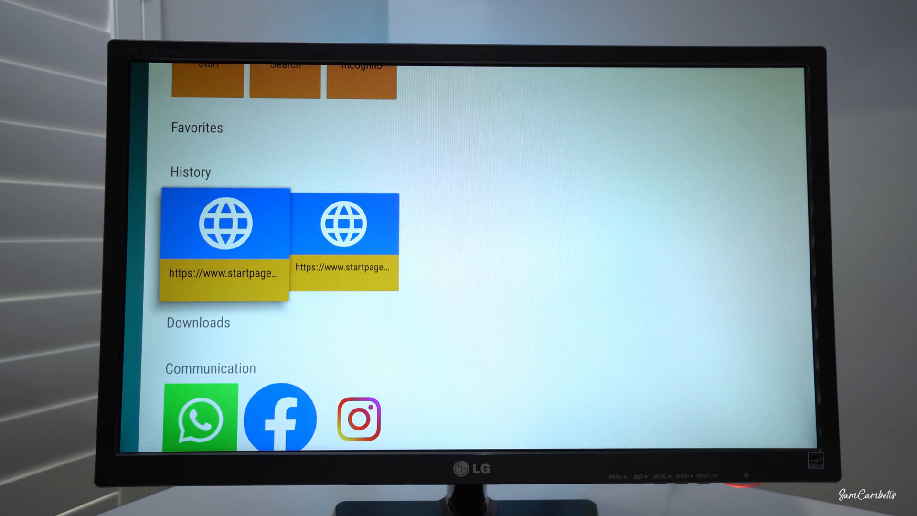
scroll(down, 3)
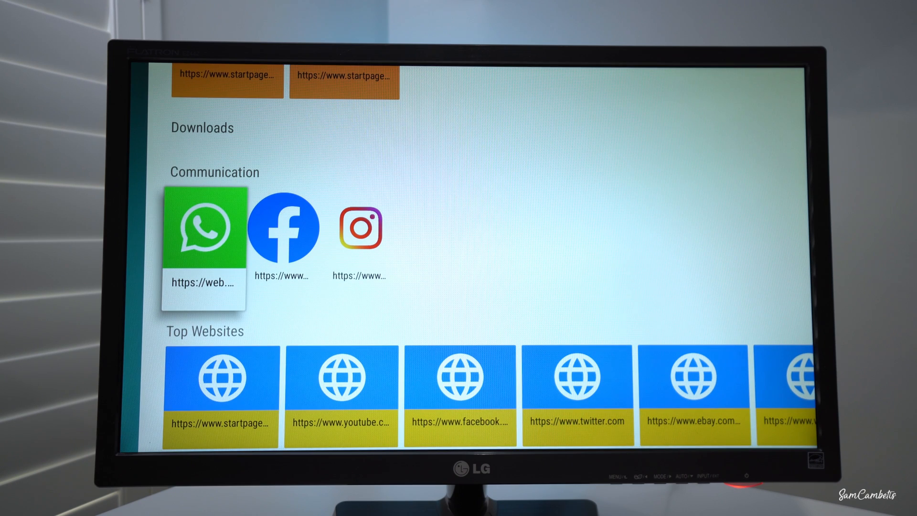
scroll(down, 3)
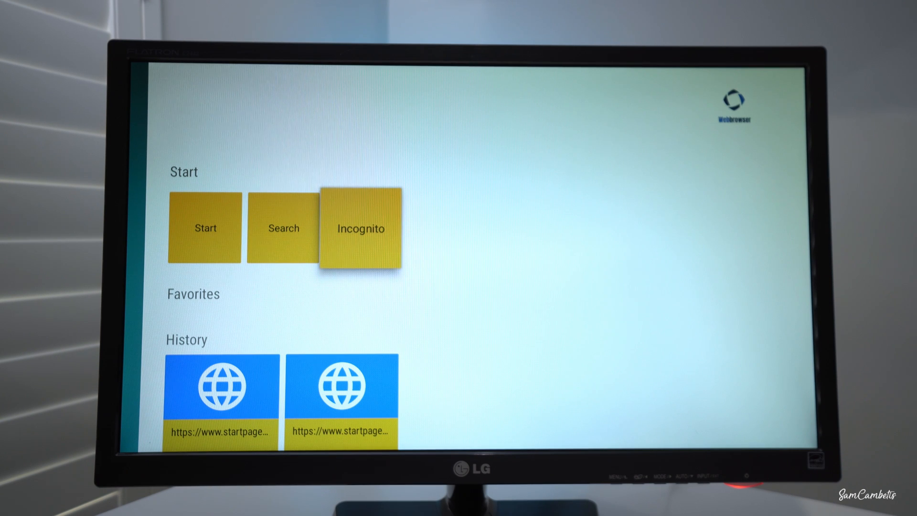
key(Left)
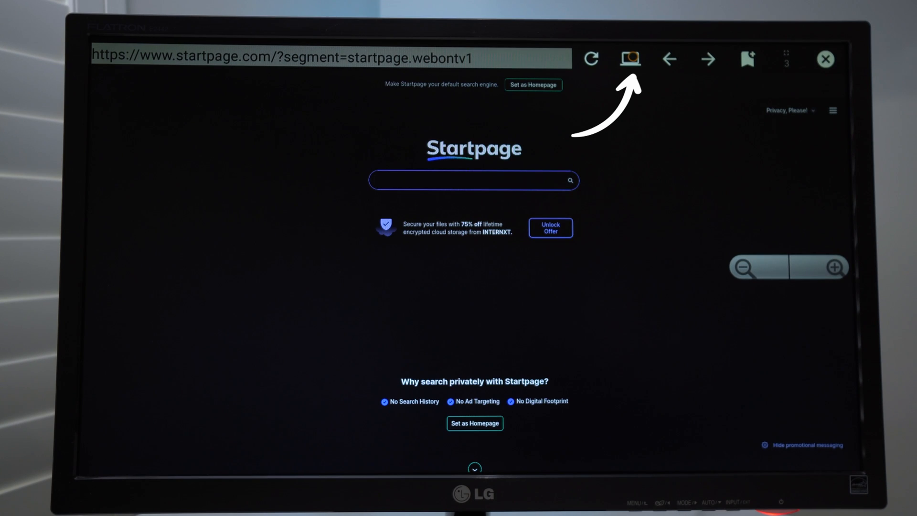
Switch the Startpage site to desktop view from the top toolbar
click(630, 59)
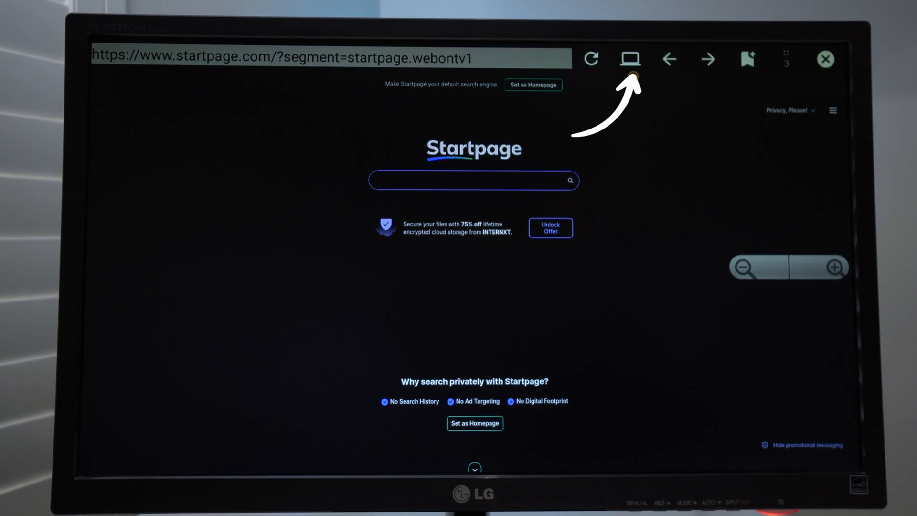
click(474, 180)
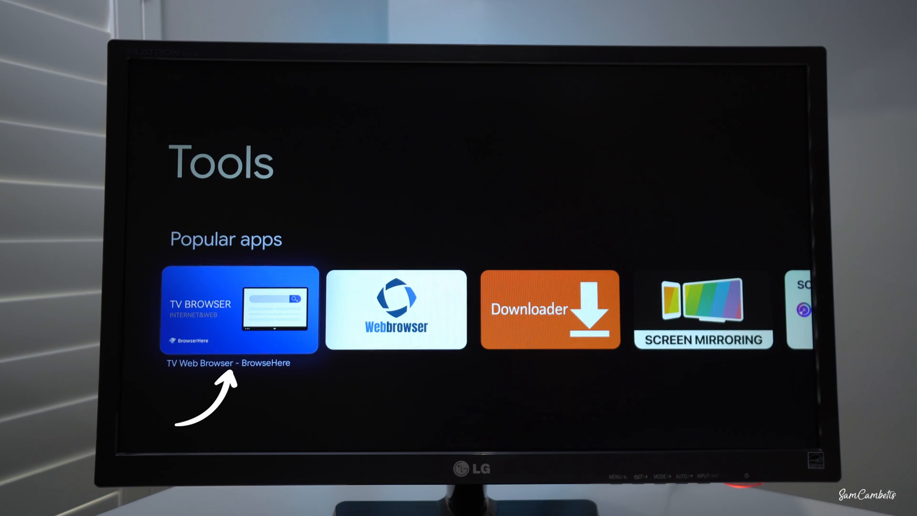
Launch TV Web Browser – BrowseHere, enable Ninja mode, and open the Google tile
click(239, 310)
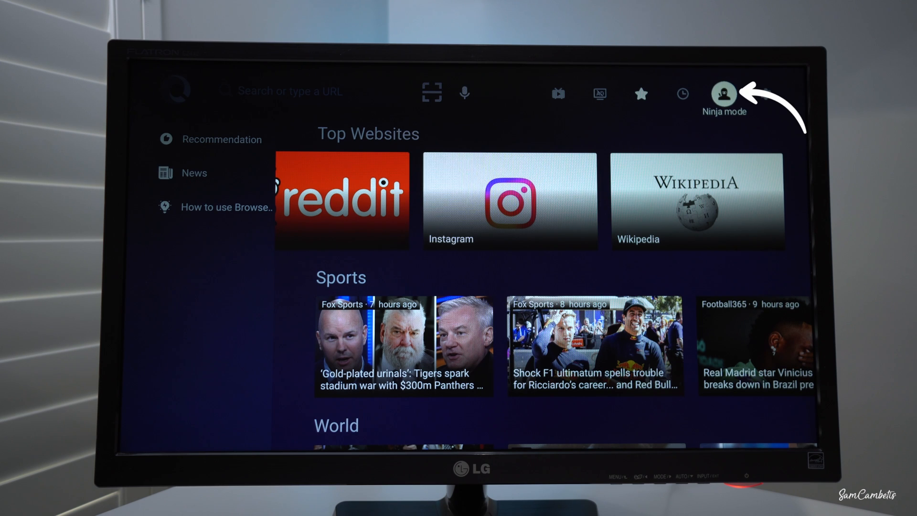
click(724, 92)
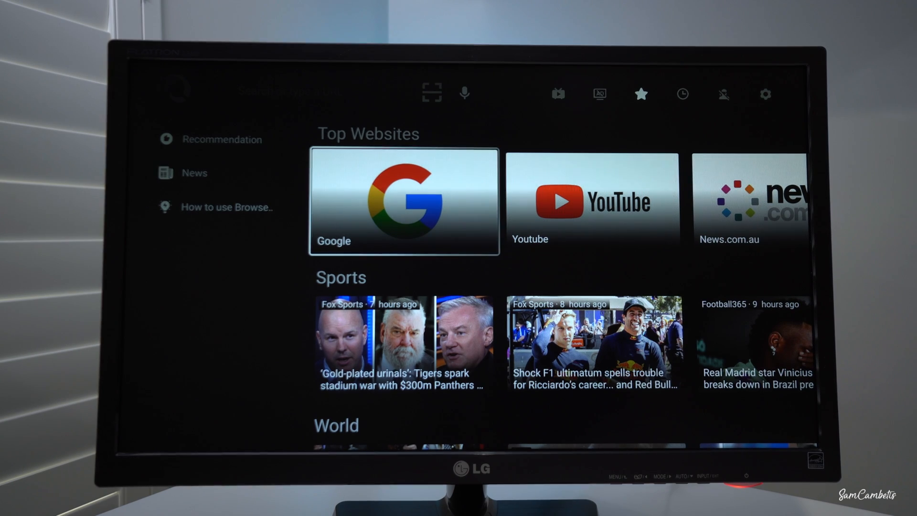
click(403, 201)
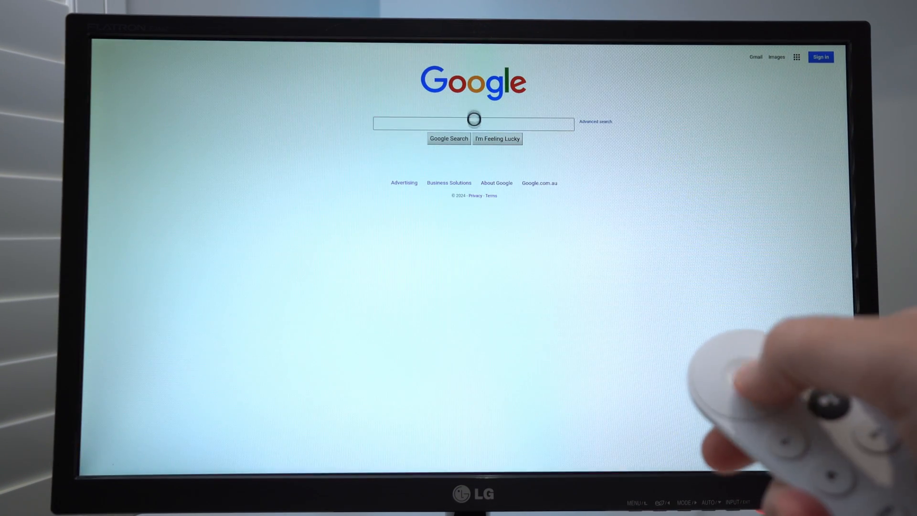
Type 'Fac' in the Google search box and pick the Facebook suggestion
click(474, 124)
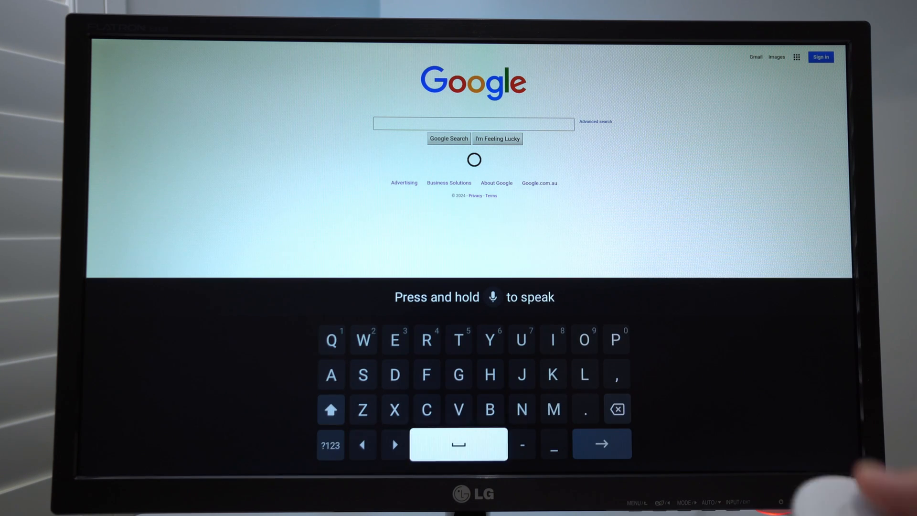
click(427, 375)
text(Fac)
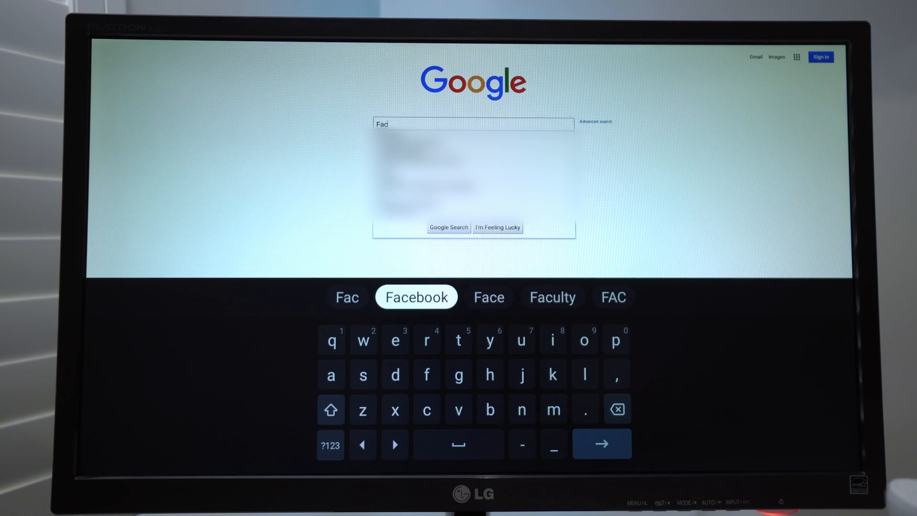
click(416, 297)
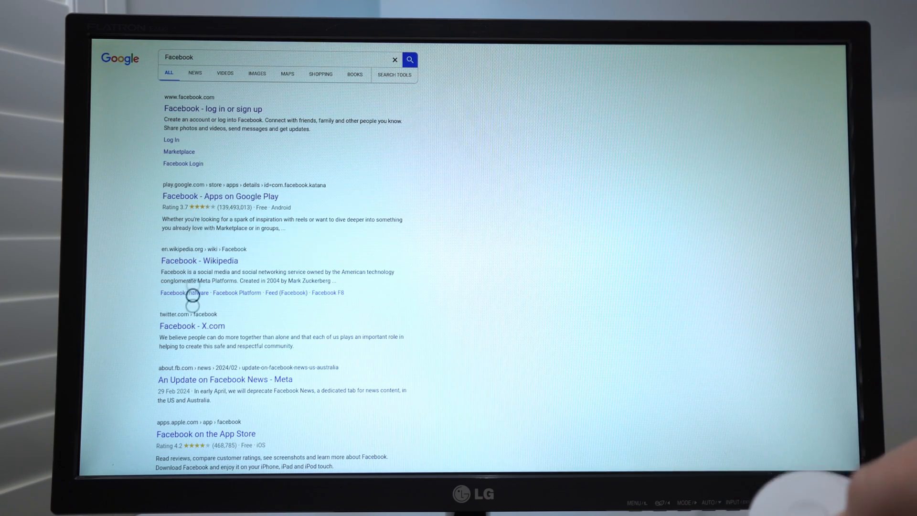
Open the 'Facebook - log in or sign up' search result
scroll(down, 3)
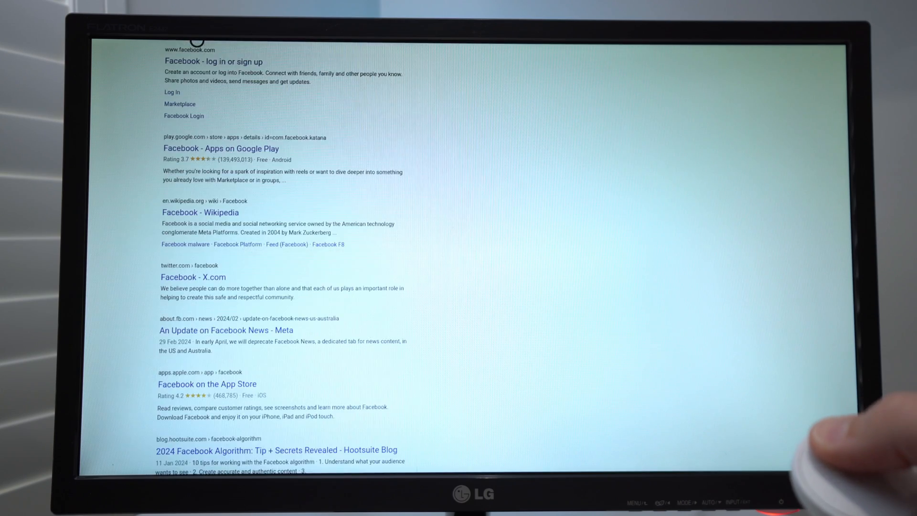
click(198, 108)
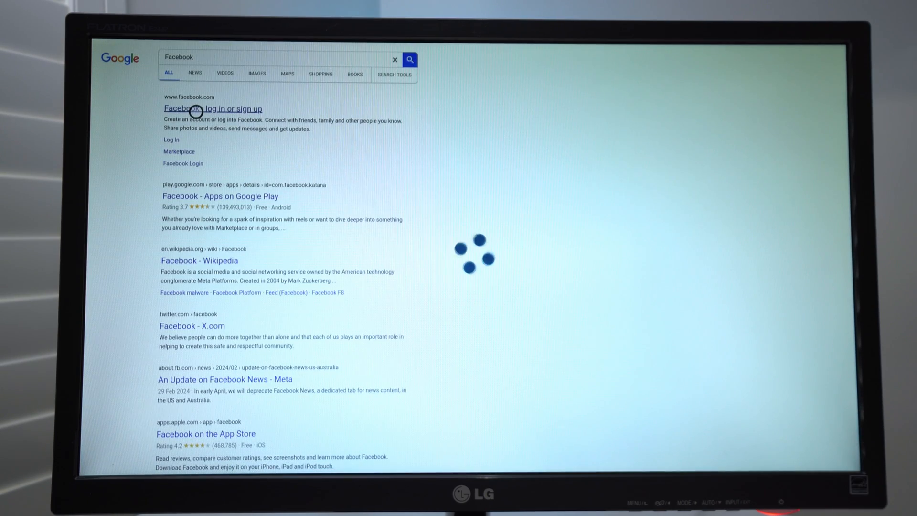
click(211, 109)
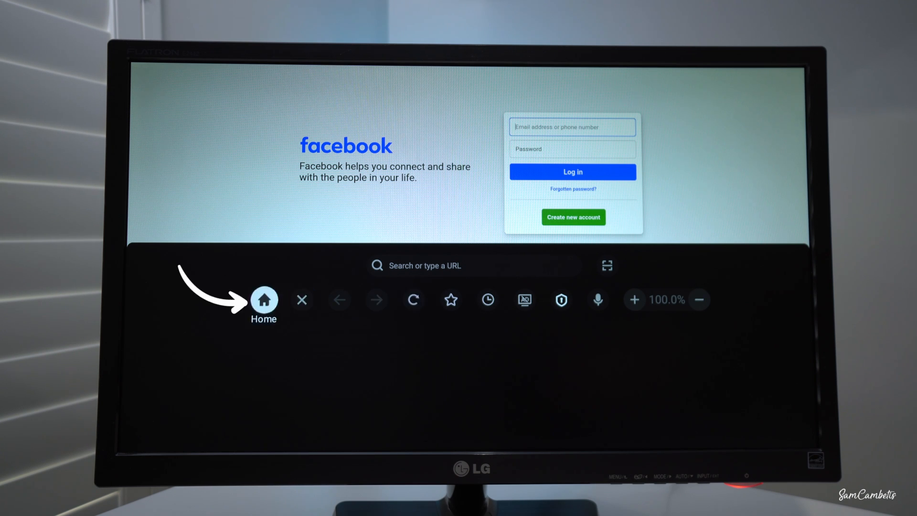
Leave Facebook via the browser toolbar's Home button
click(264, 300)
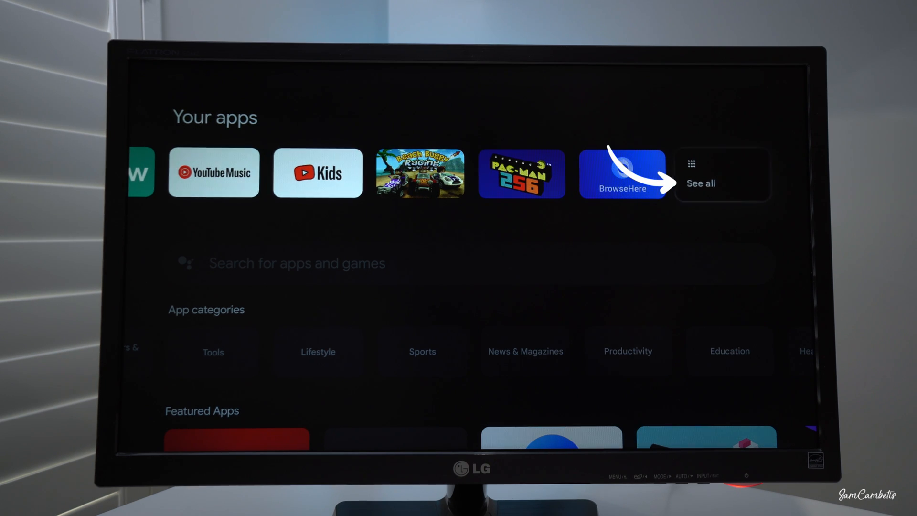
Open See all in Your apps and start moving Webbrowser up
click(722, 174)
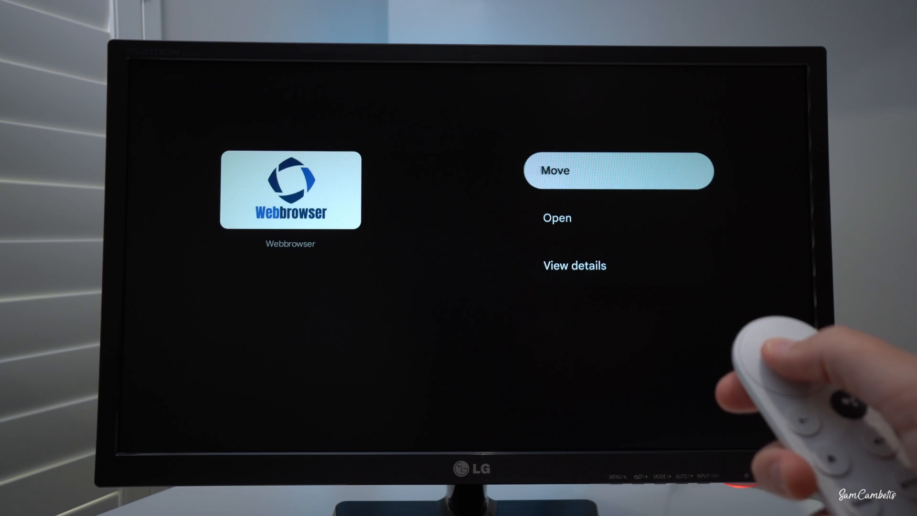
click(618, 171)
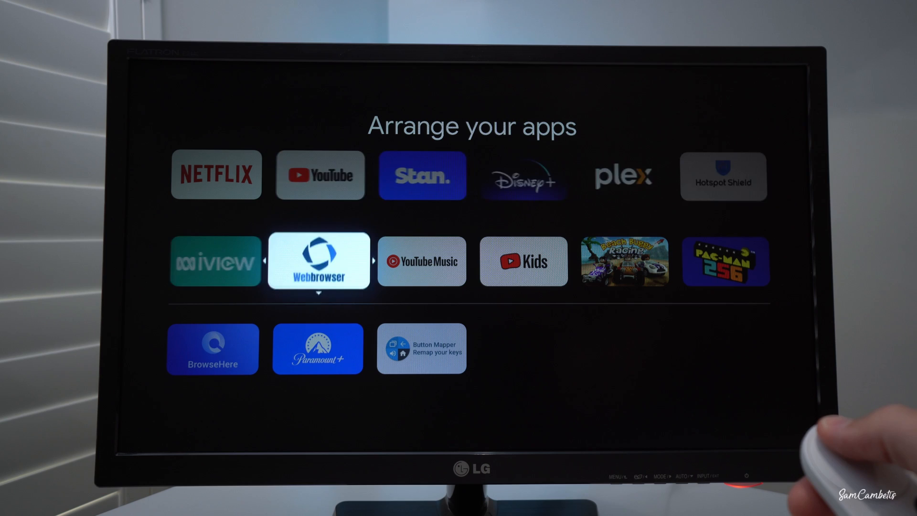